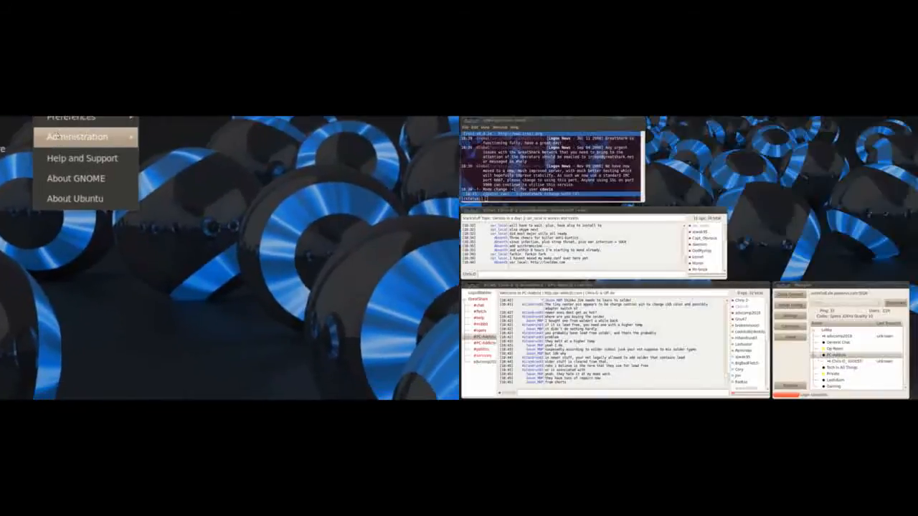
- Launch Synaptic Package Manager and search for the xchat package
left_click(76, 136)
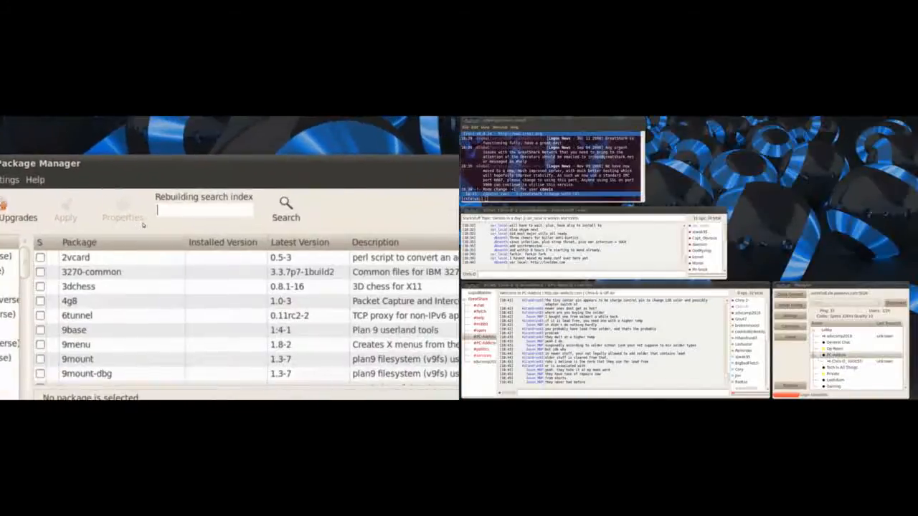
type("xchat")
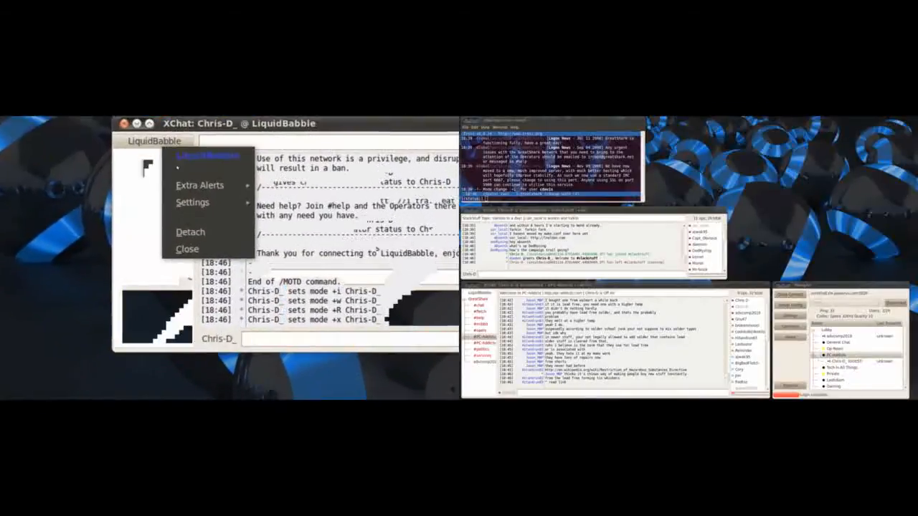
- Cancel the Quit XChat prompt and bring up the Network List with GreatShark listed
left_click(187, 249)
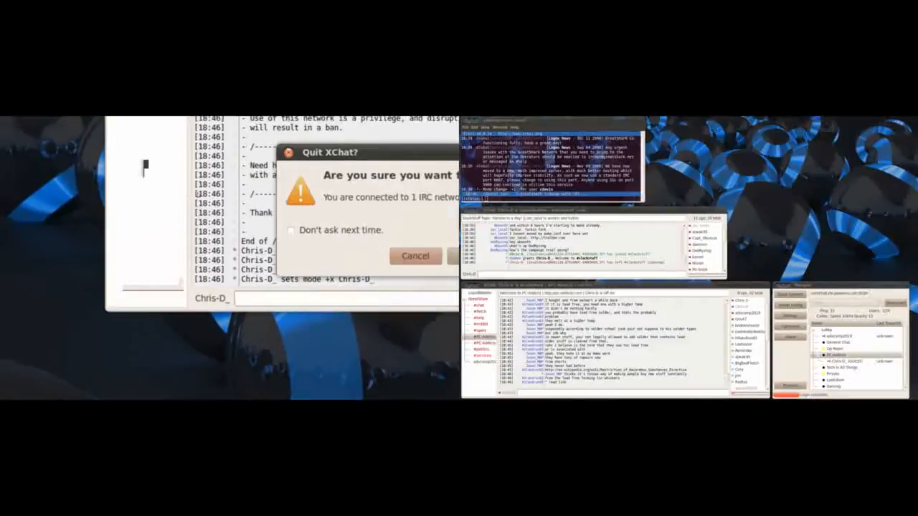
left_click(414, 256)
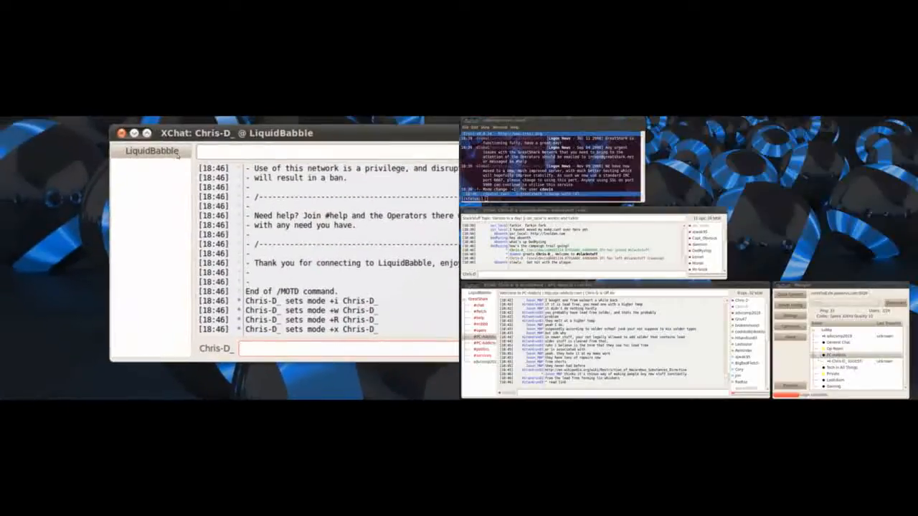
right_click(152, 151)
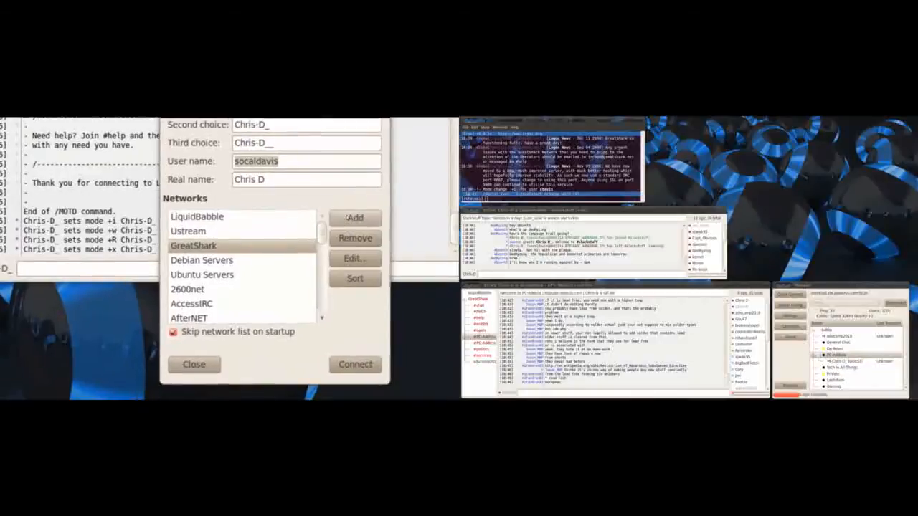
- Add a network entry named Greatshark and open its edit settings
left_click(355, 218)
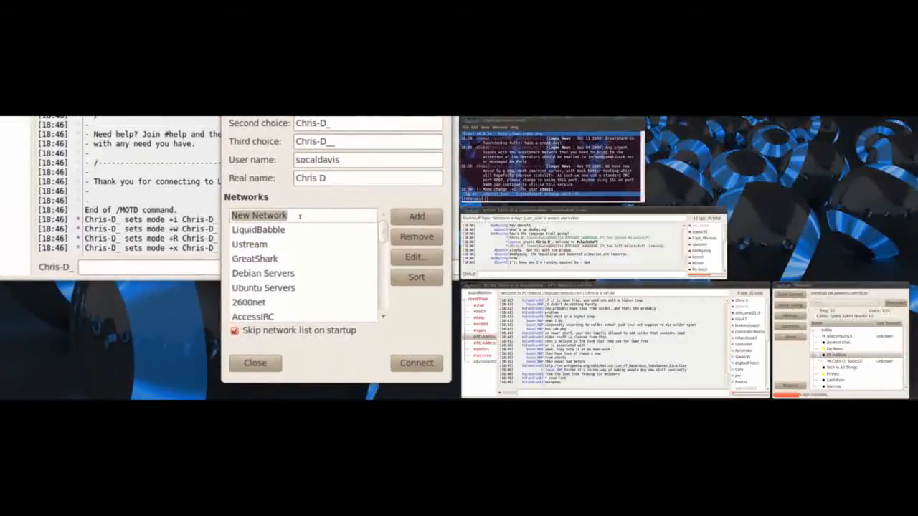
type("Greatsharkbla")
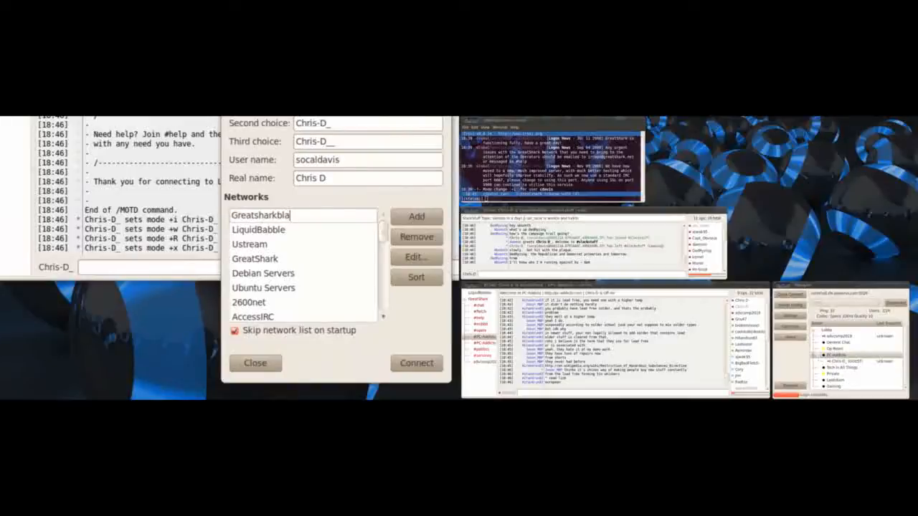
type("hbla")
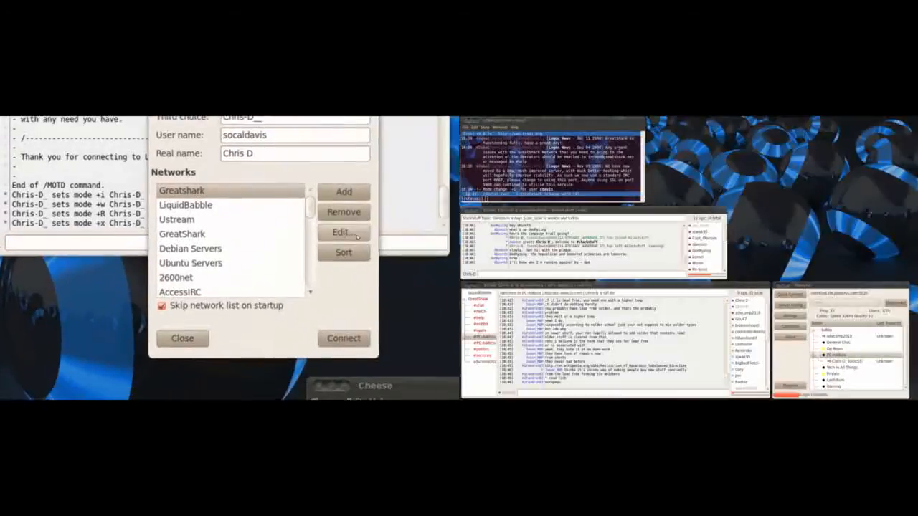
left_click(340, 232)
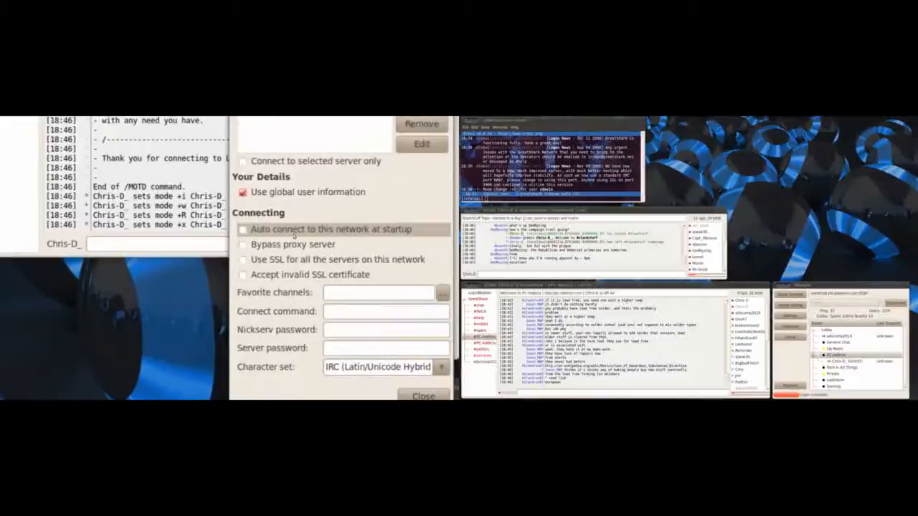
- Enable auto-connect at startup and set favorite channels #pc-addicts, #chat, #politics, #fletch
left_click(244, 230)
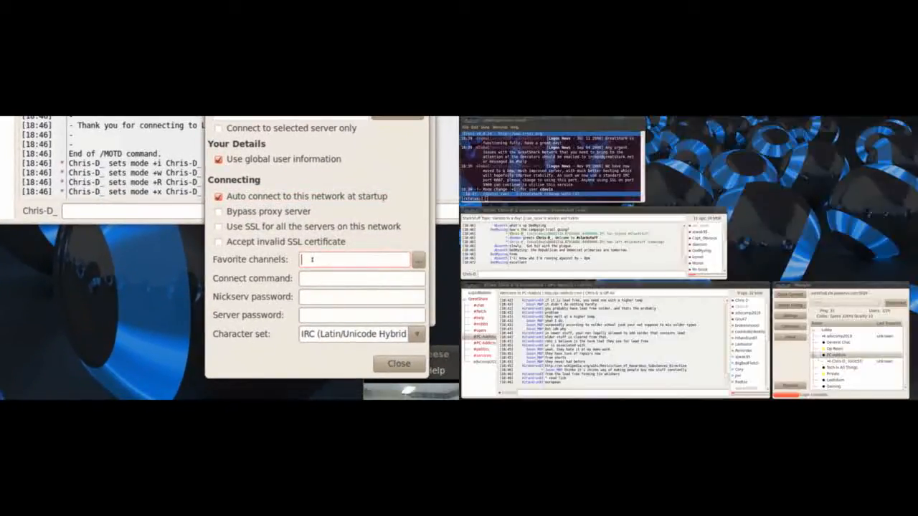
type("#")
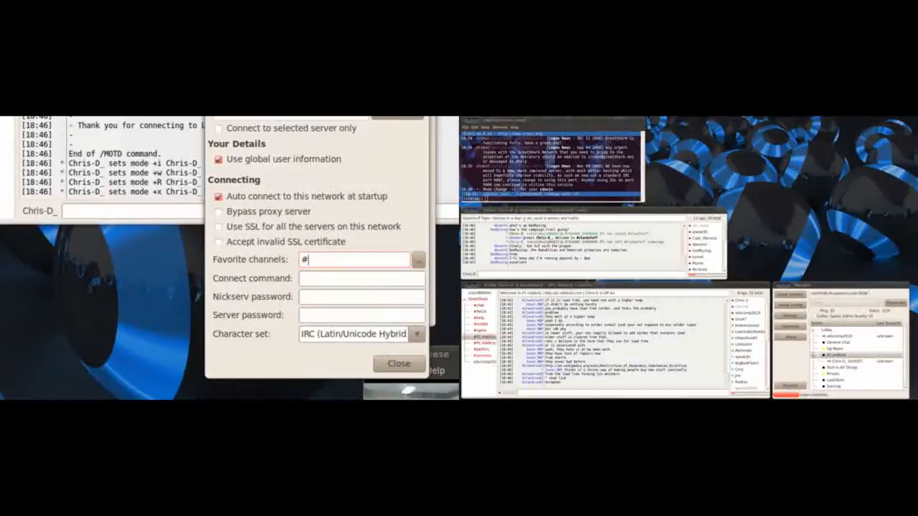
type("pc-add")
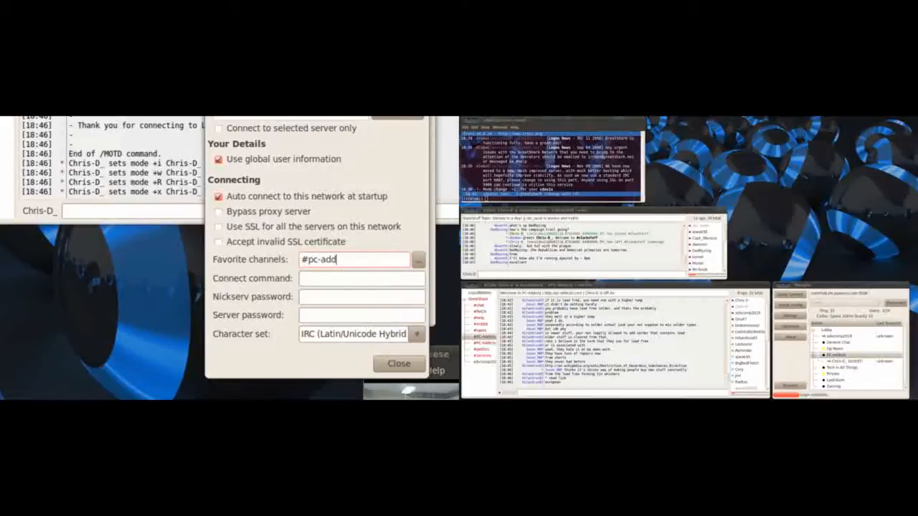
type("icts,")
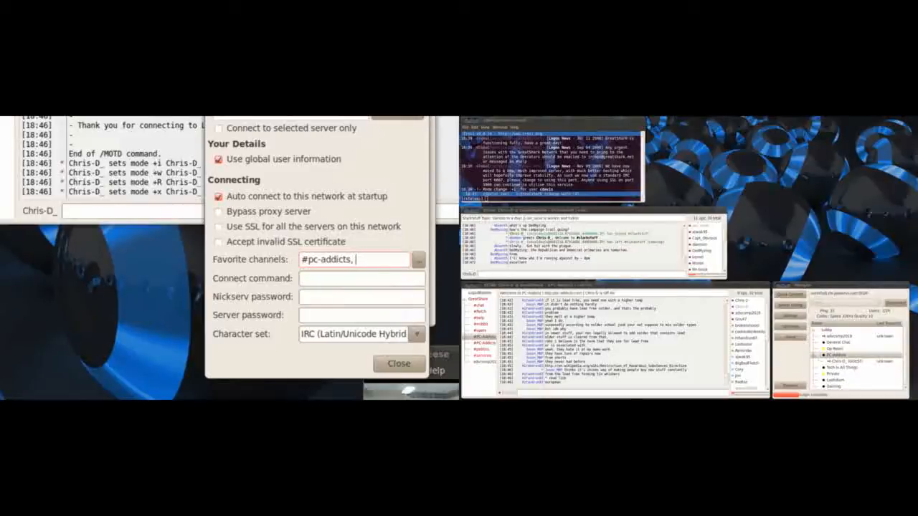
type("#")
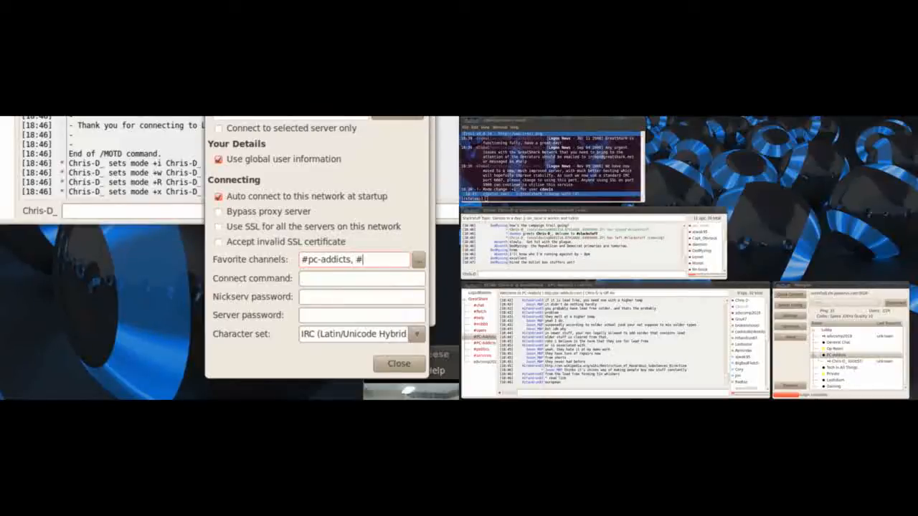
type("chat,")
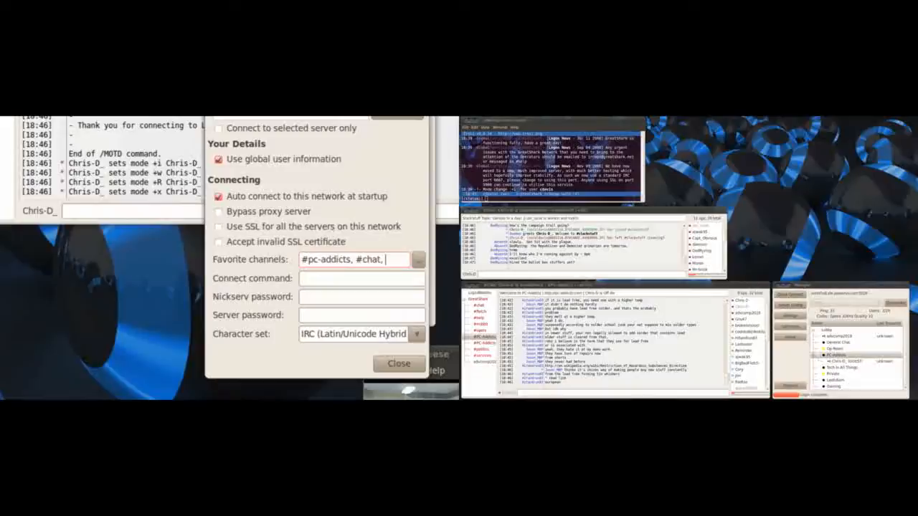
type("#politi")
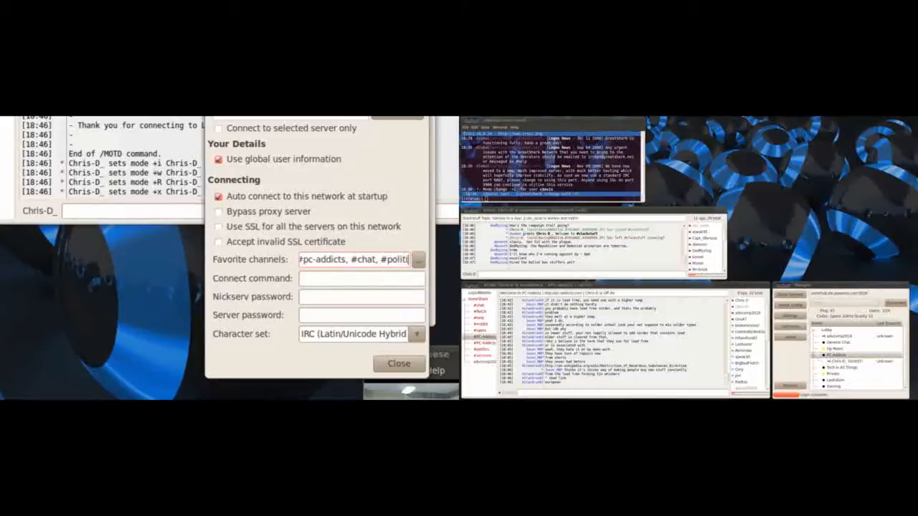
type("cs,")
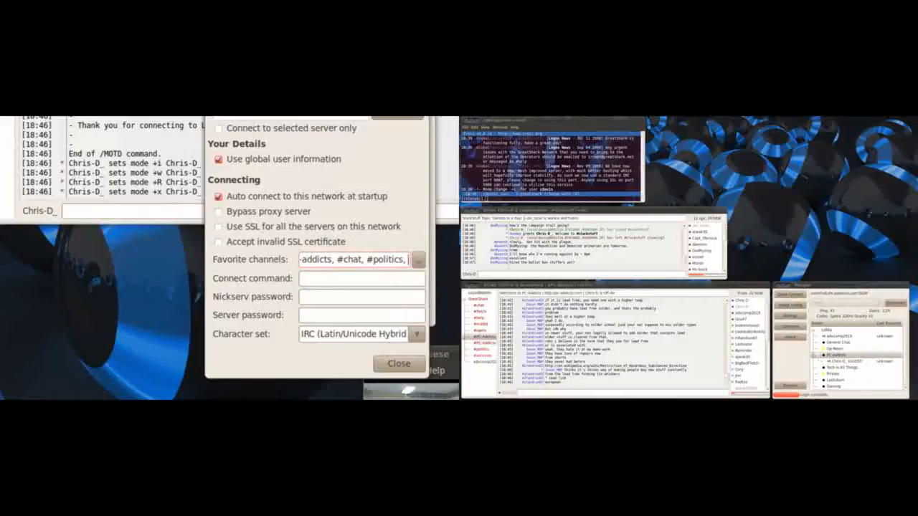
type("#fletch")
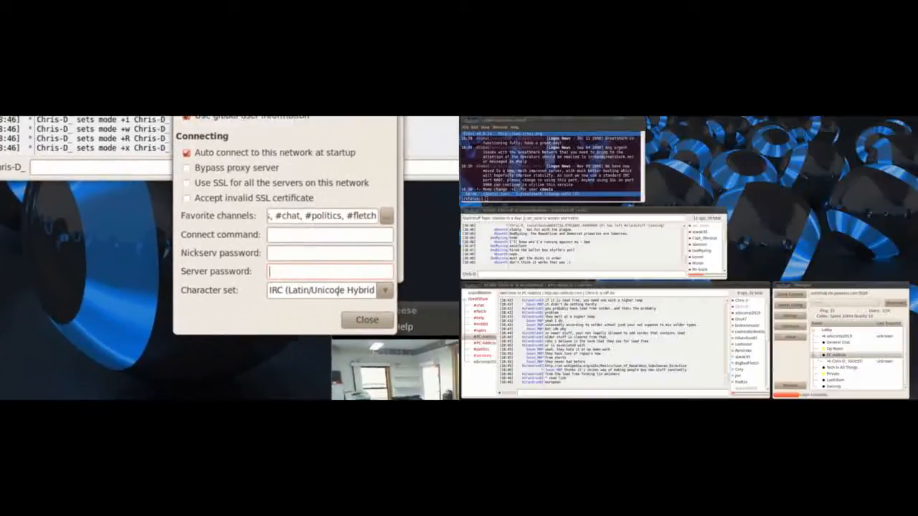
- Finish editing, connect to Greatshark and show the #PC-Addicts channel
left_click(368, 320)
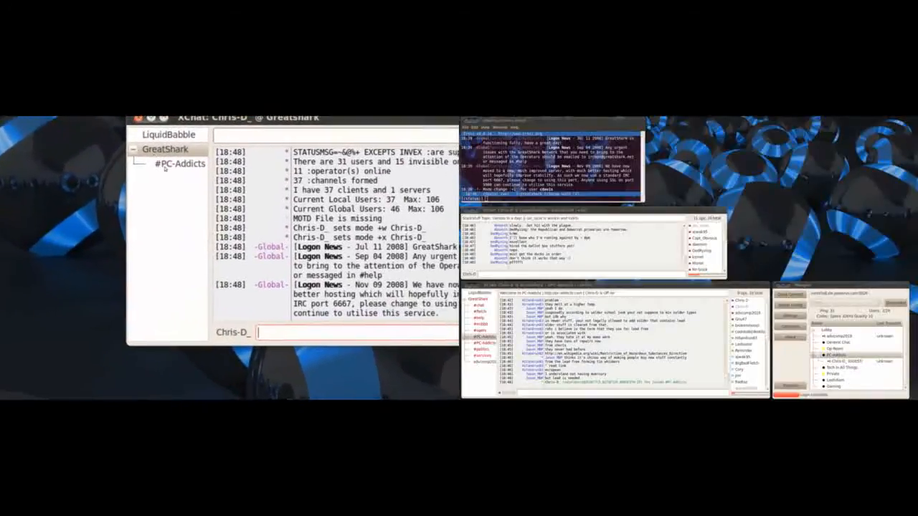
left_click(181, 164)
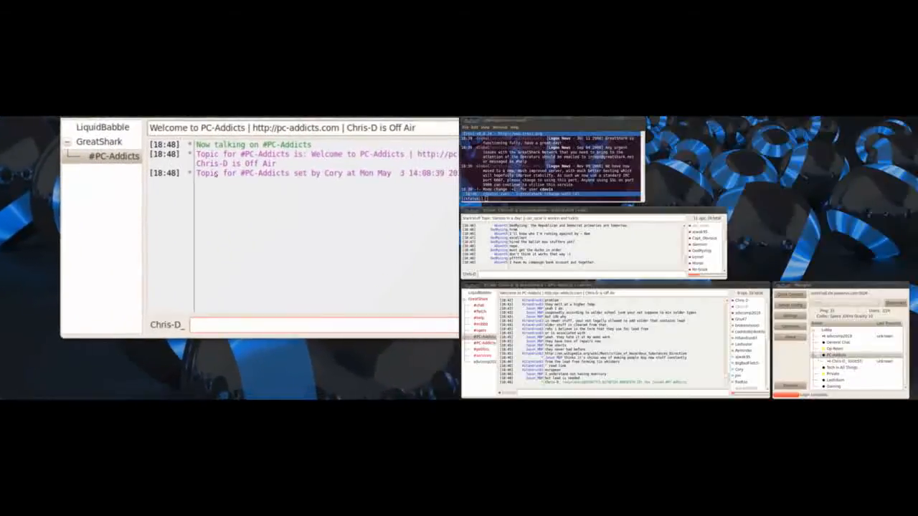
right_click(114, 155)
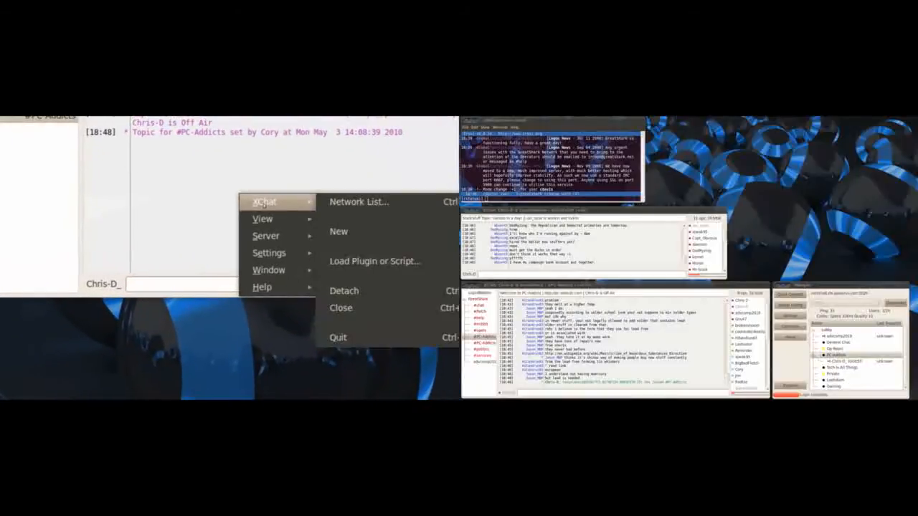
left_click(359, 201)
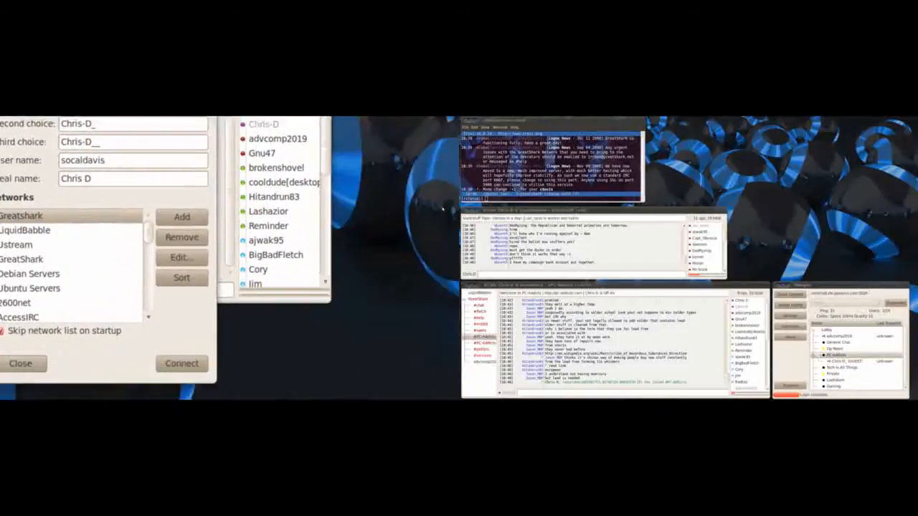
left_click(181, 257)
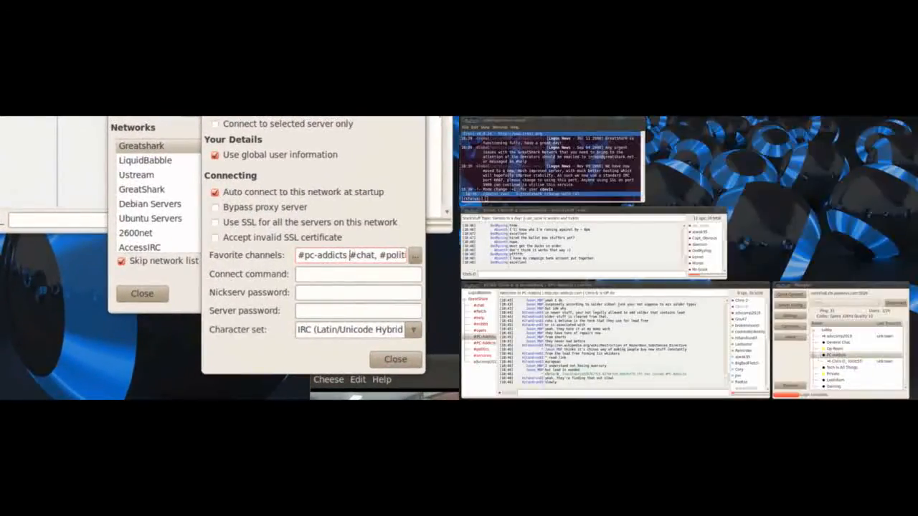
left_click(396, 359)
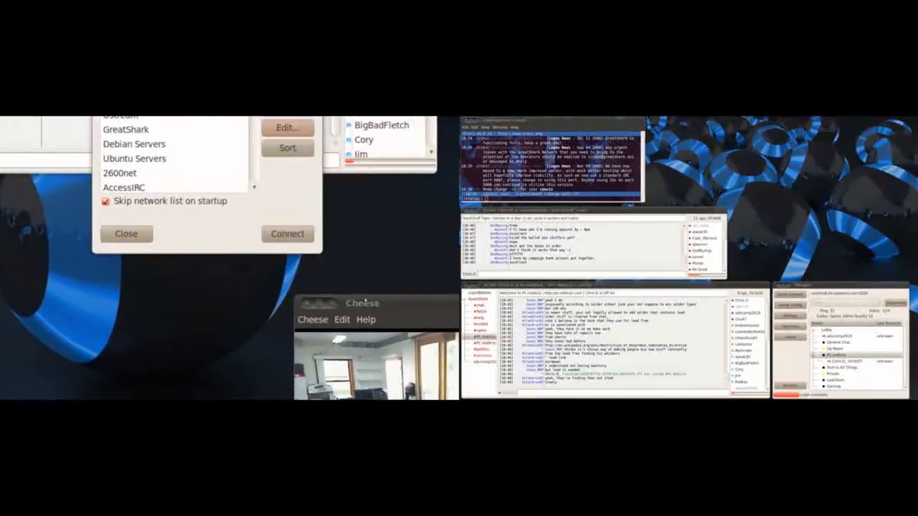
left_click(287, 234)
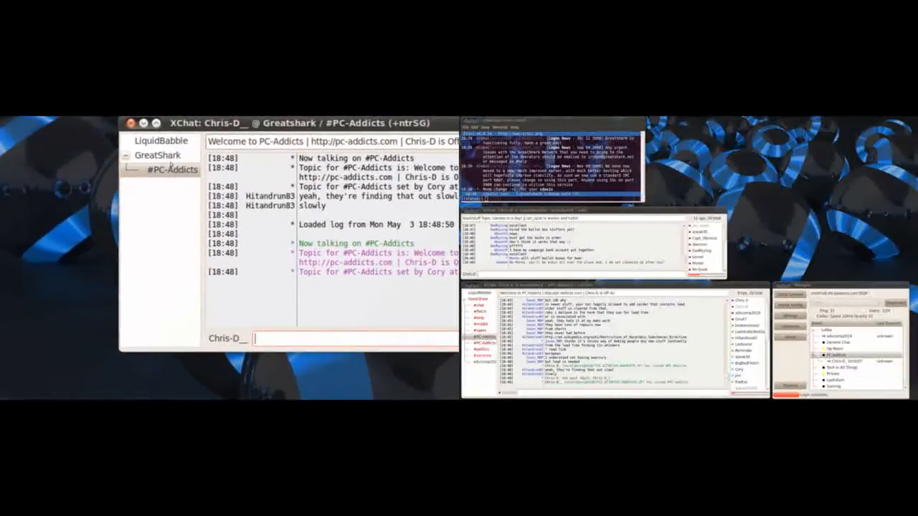
- Reconnect so #chat, #fletch, #PC-Addicts and #politics auto-join, then view #PC-Addicts
right_click(175, 169)
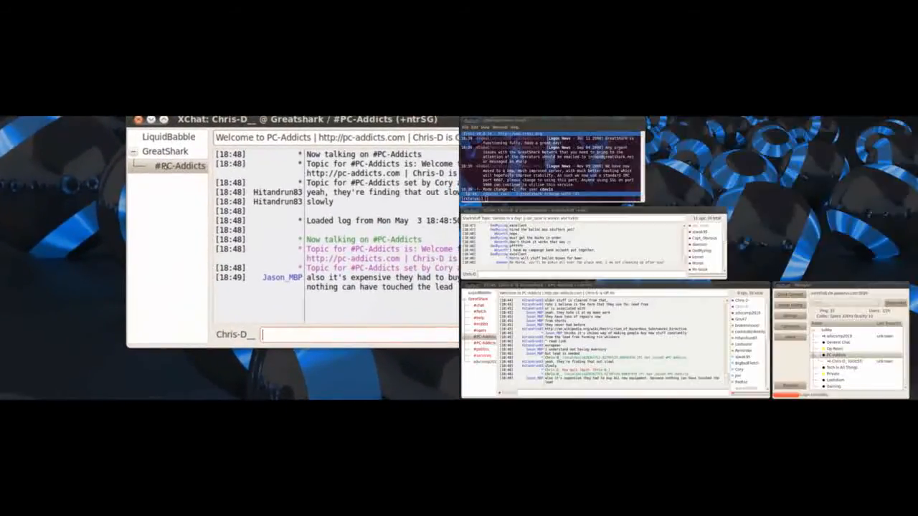
right_click(181, 166)
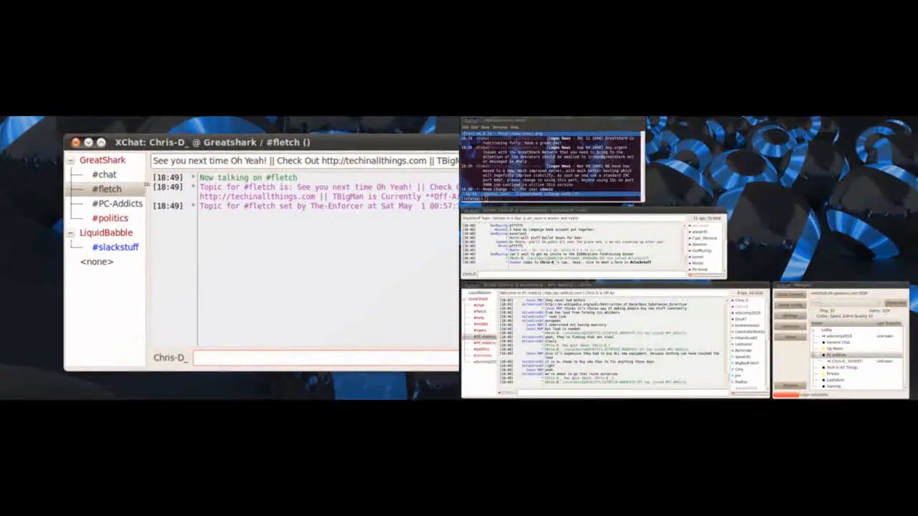
left_click(118, 204)
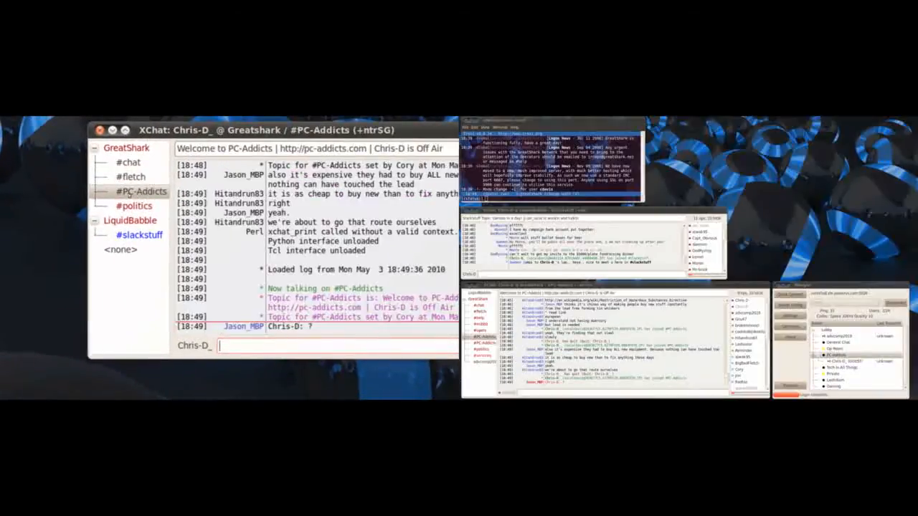